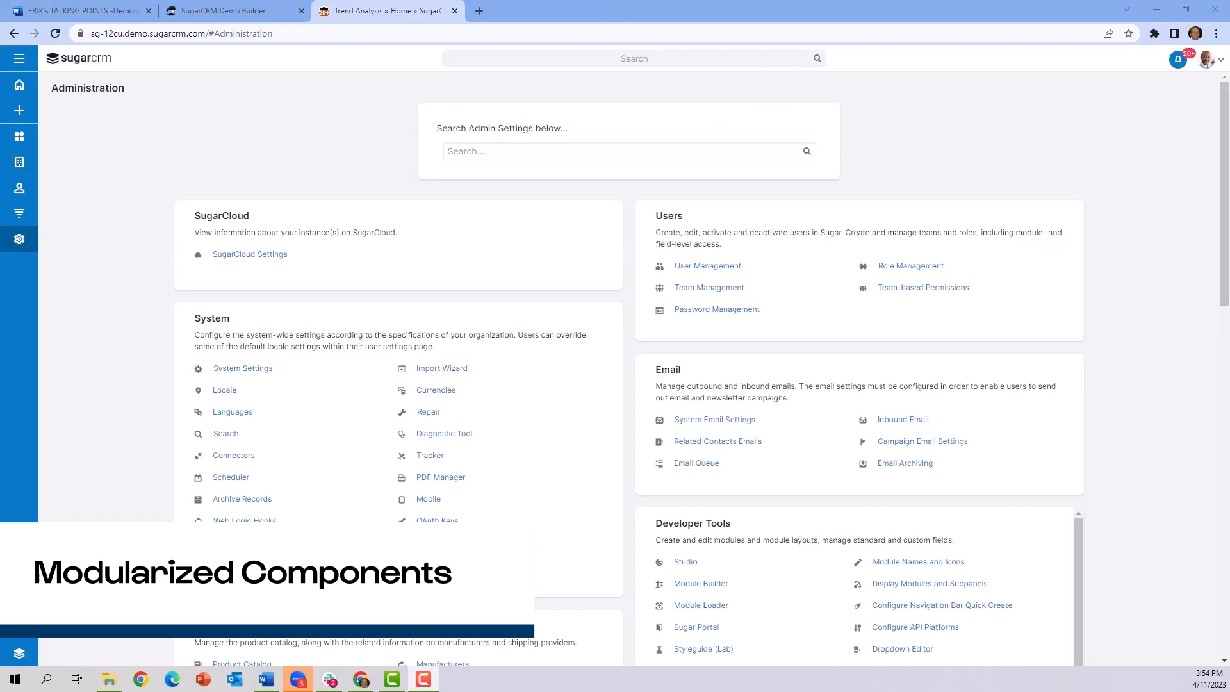
pyautogui.moveTo(685, 562)
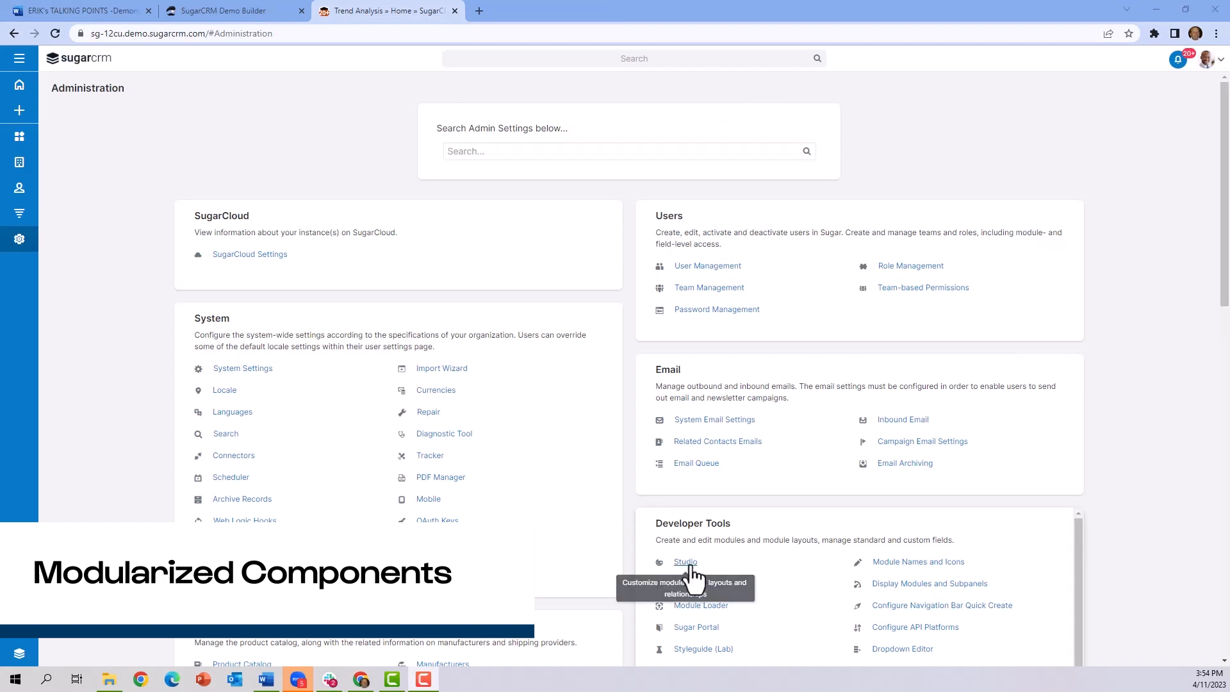
# - Open Studio from the Administration page's Developer Tools
pyautogui.click(685, 562)
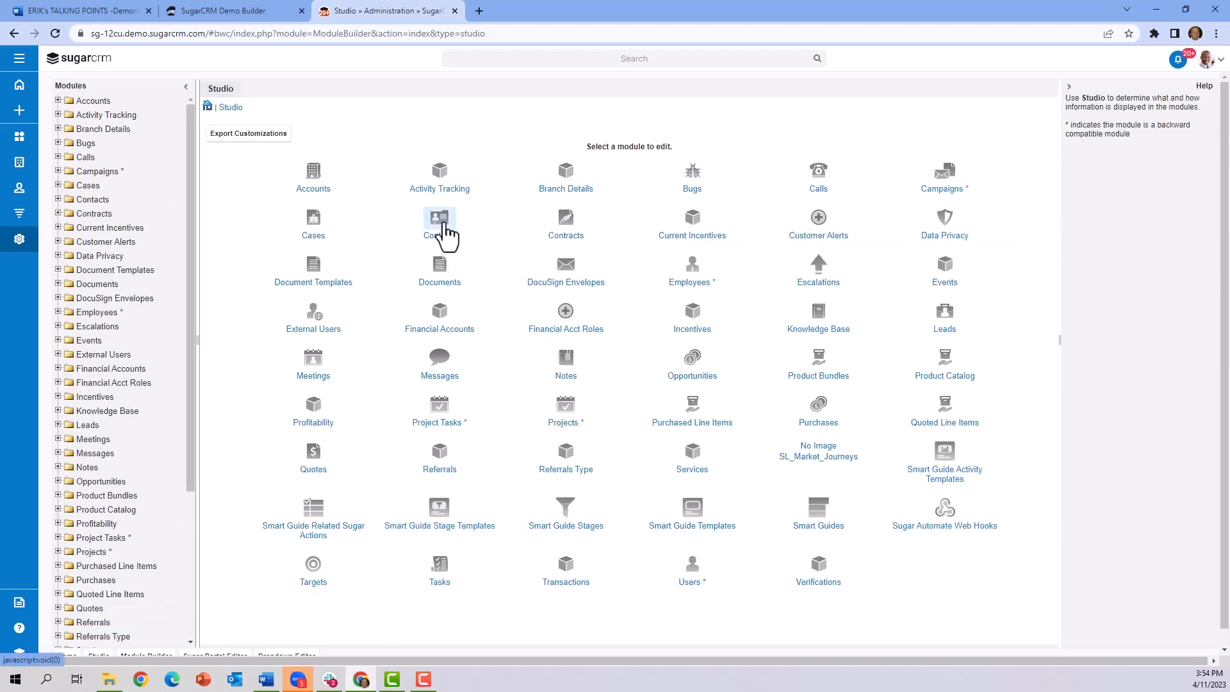
# - Open the Contacts module's in_person_c ActionButton field in Studio
pyautogui.click(440, 221)
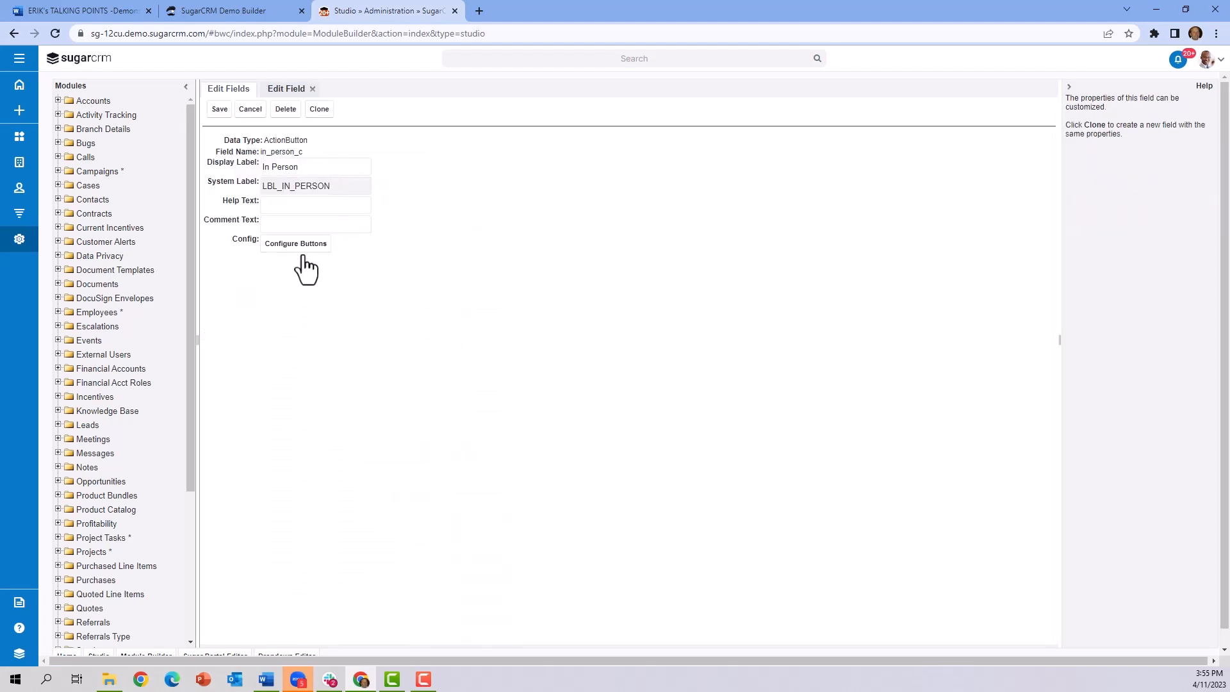
pyautogui.click(296, 243)
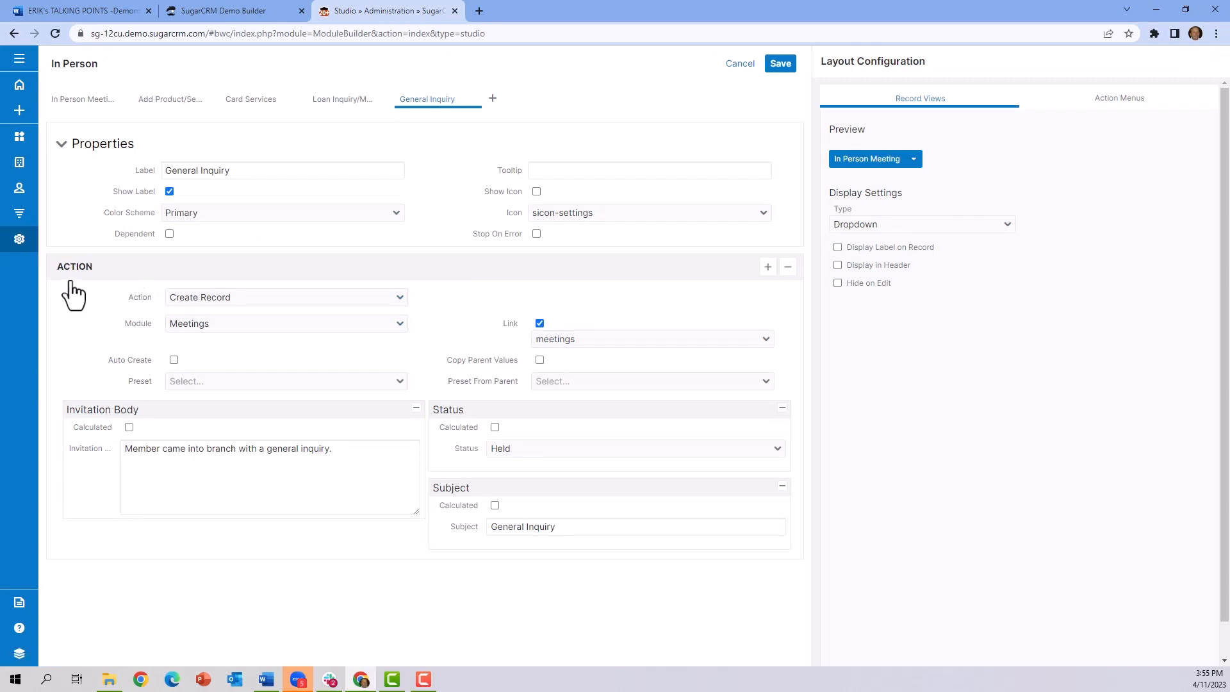
pyautogui.moveTo(188, 322)
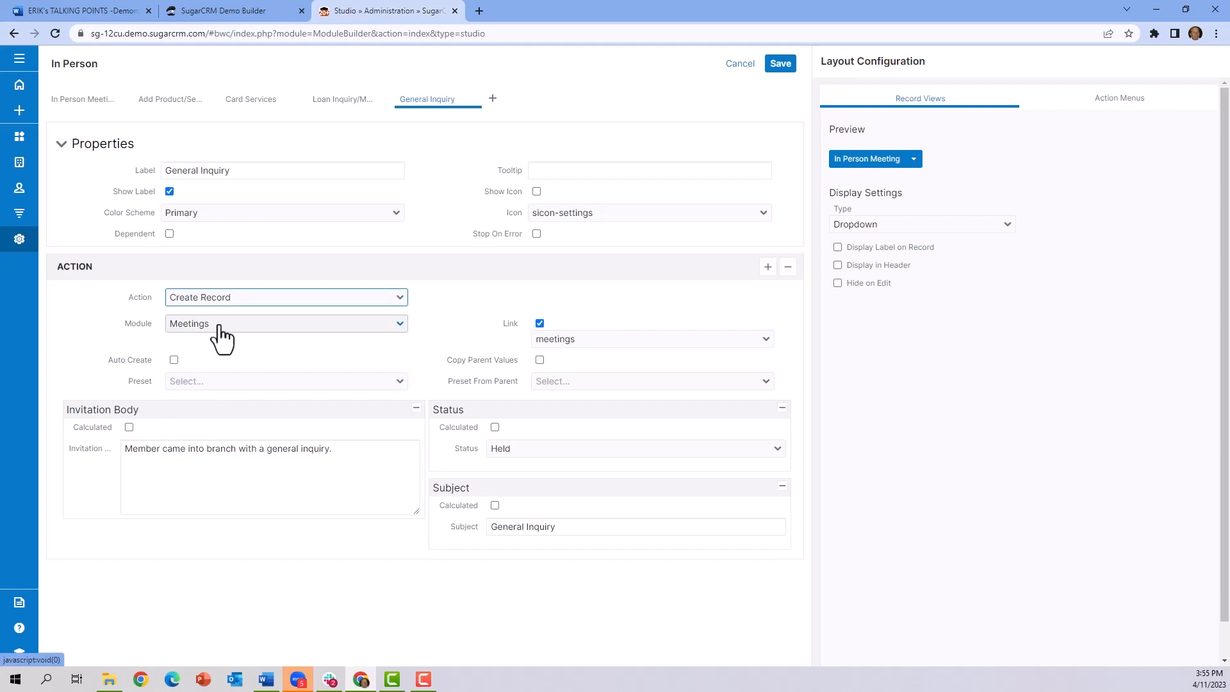
# - Expand the General Inquiry button's Module list, with Meetings selected
pyautogui.click(285, 323)
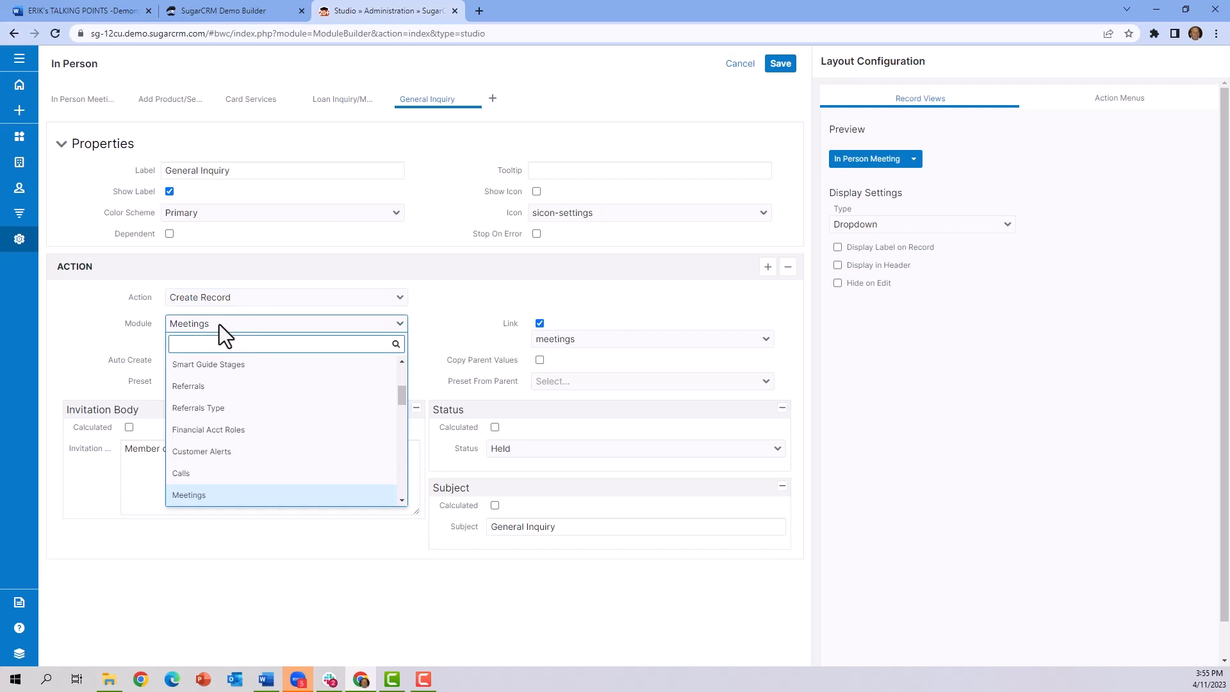
# - Keep Meetings as the module and view the Card Services button's settings
pyautogui.click(188, 495)
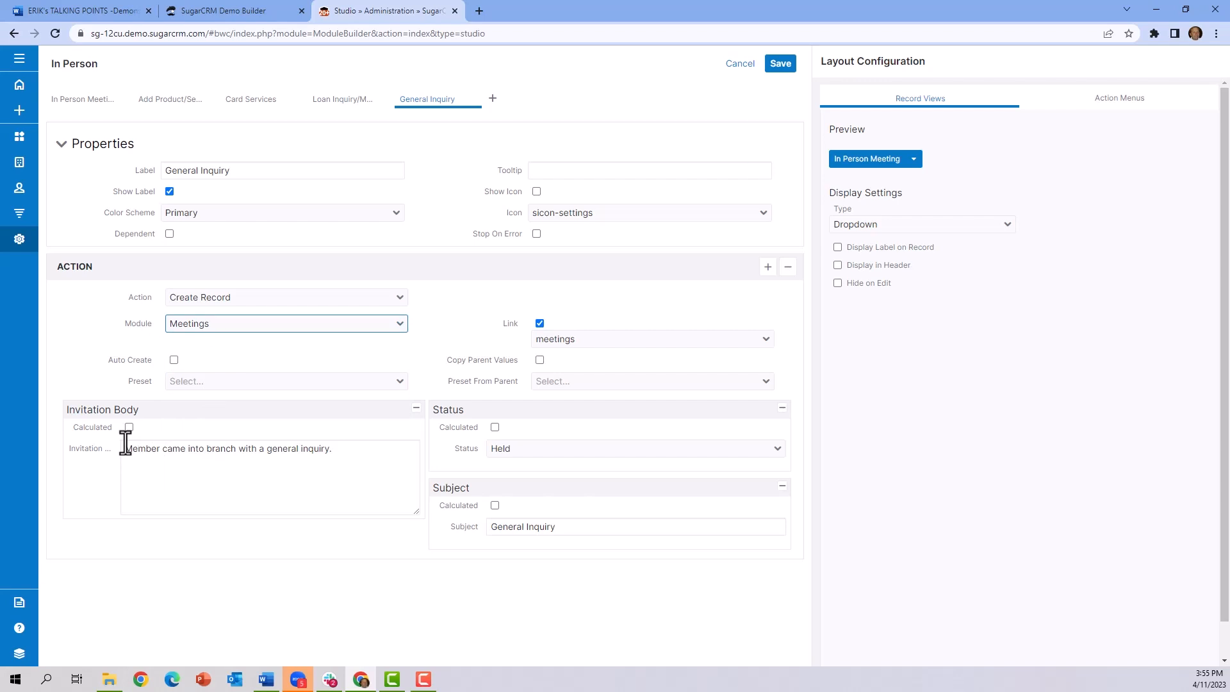
pyautogui.moveTo(467, 448)
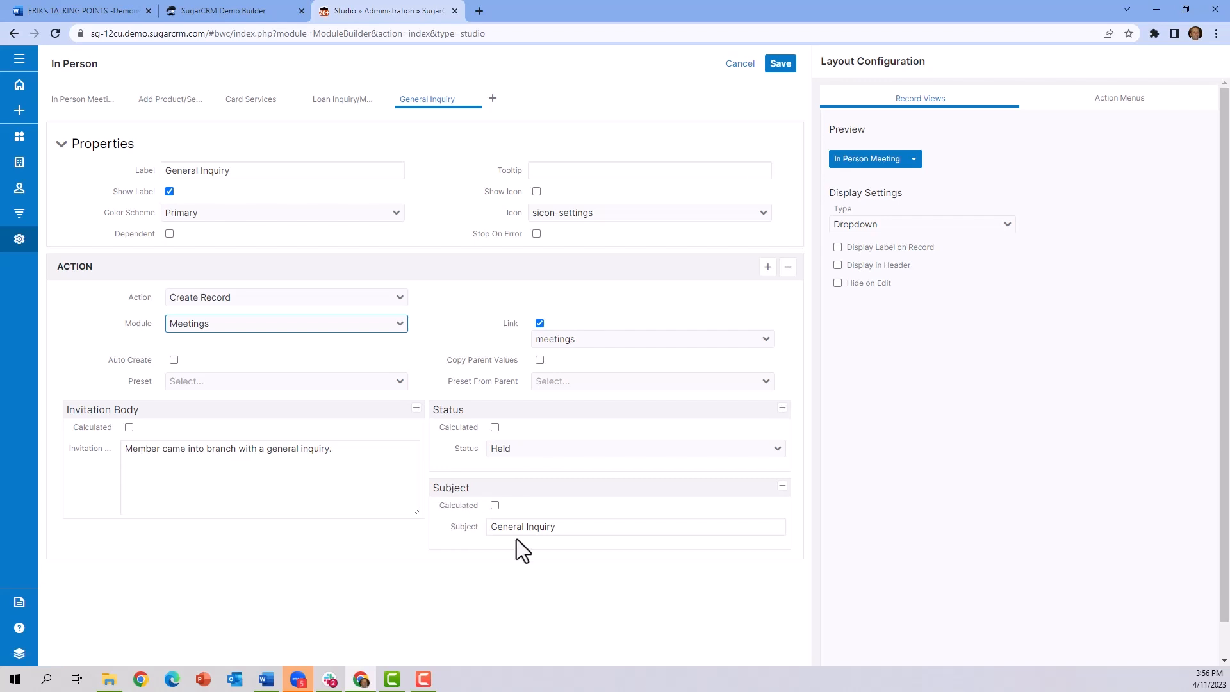
pyautogui.moveTo(78, 469)
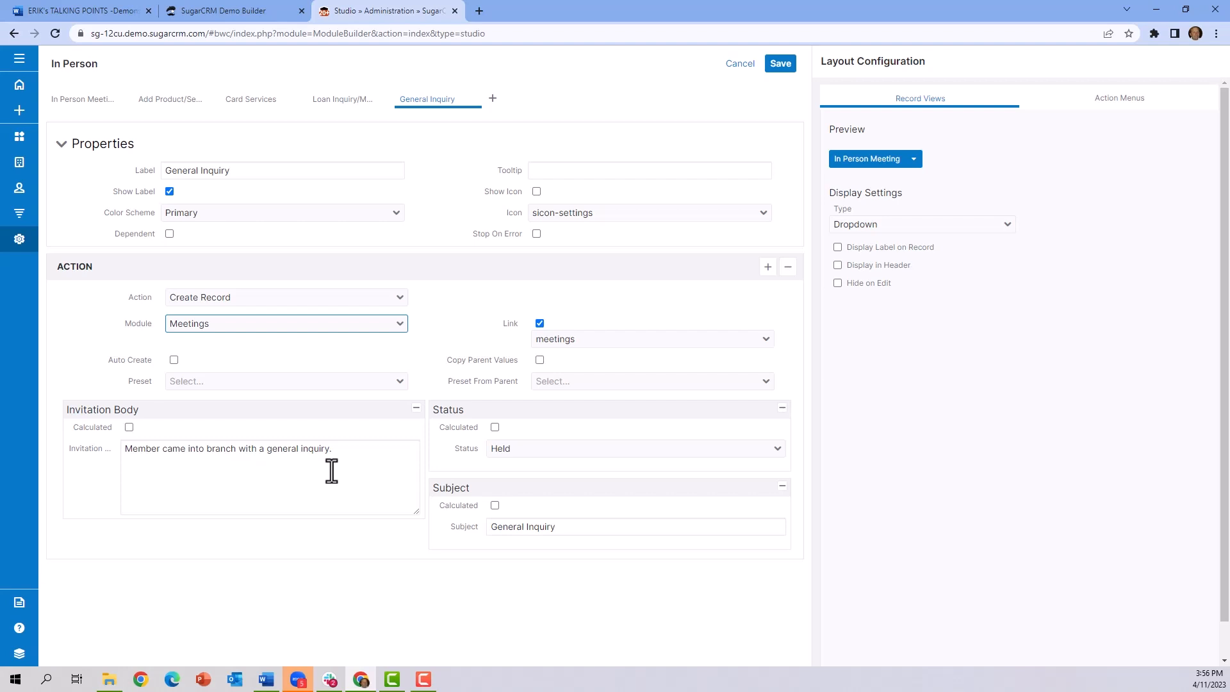
pyautogui.moveTo(345, 159)
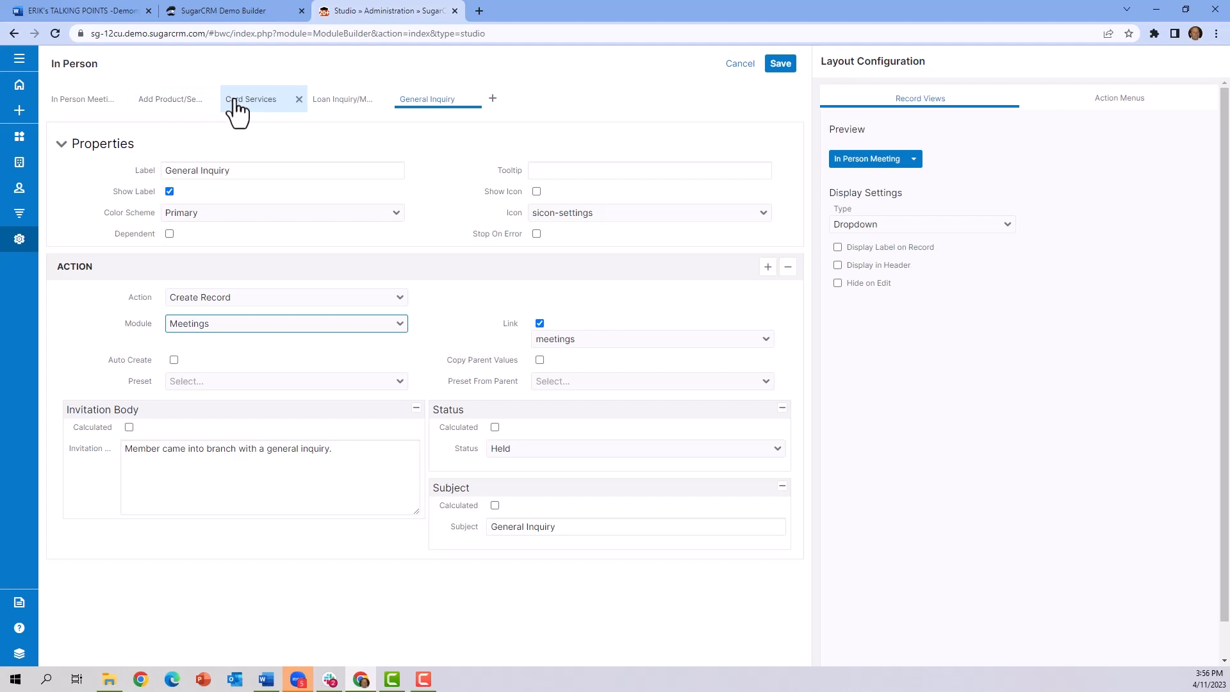
pyautogui.click(252, 99)
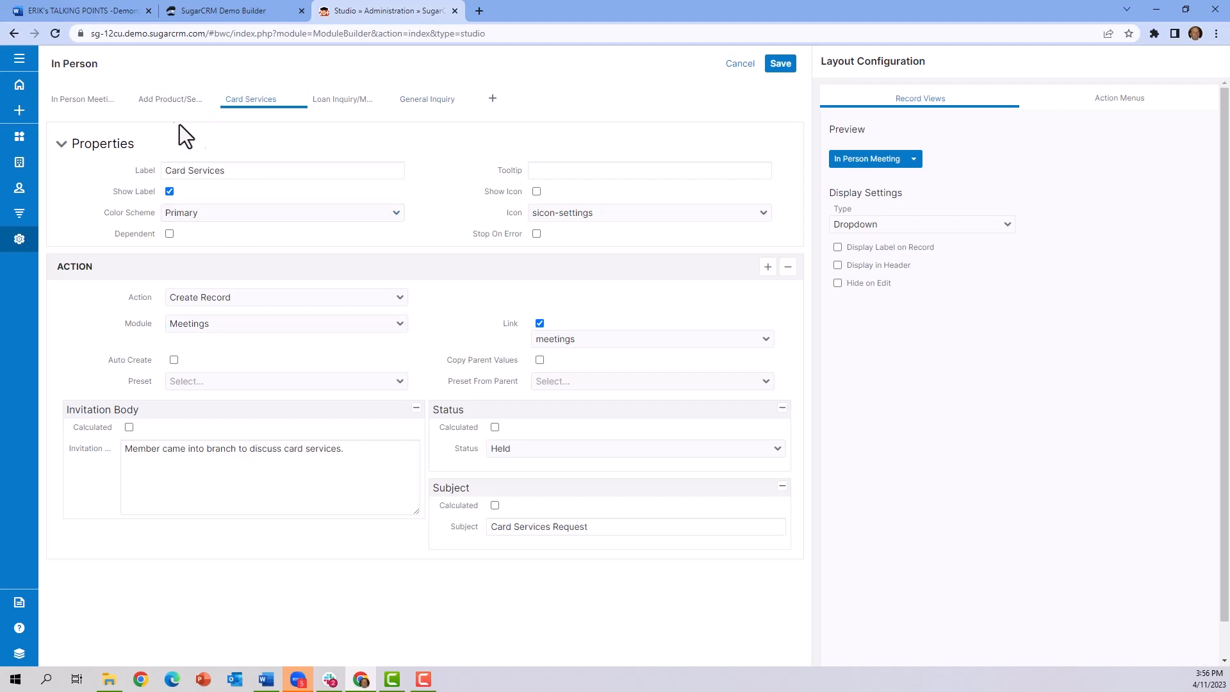